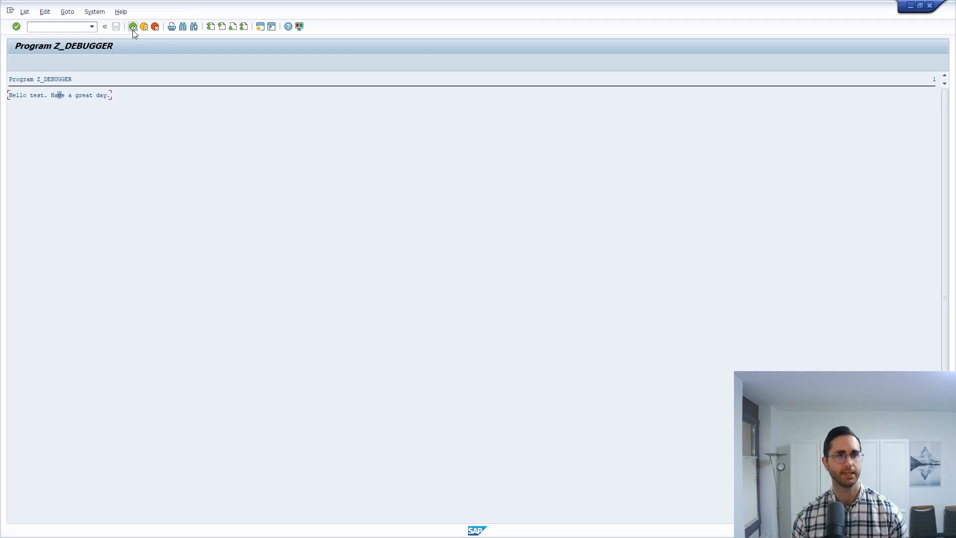
# Back out of the Z_DEBUGGER output list and its selection screen.
pyautogui.click(133, 26)
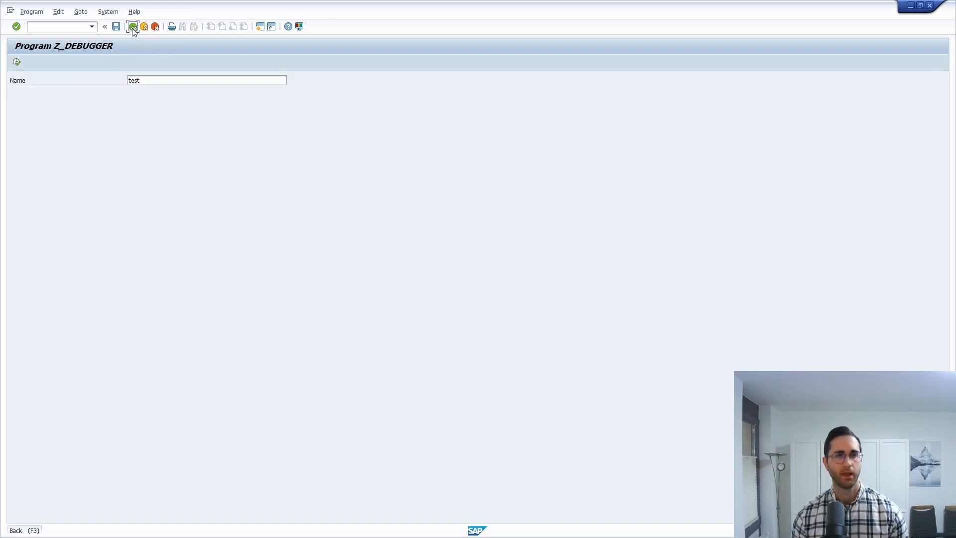
pyautogui.click(133, 26)
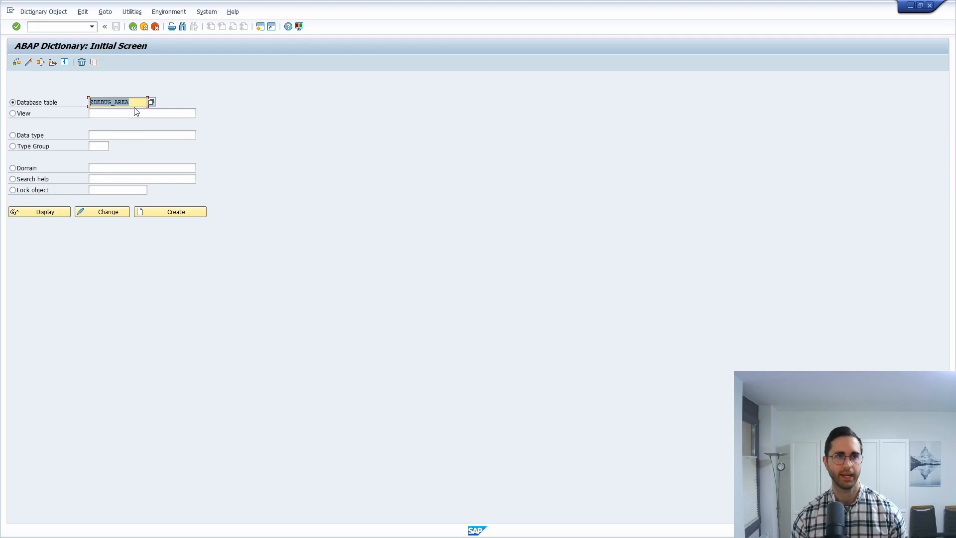
# Browse ZDEBUG_AREA's contents, then open Z_DEBUGGER in change mode with a blank DO line.
pyautogui.click(39, 212)
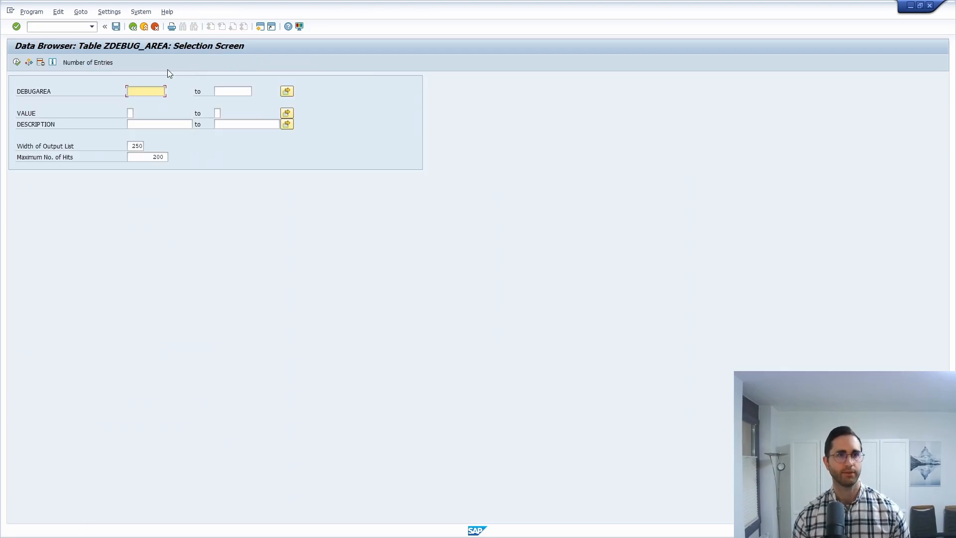
pyautogui.click(17, 63)
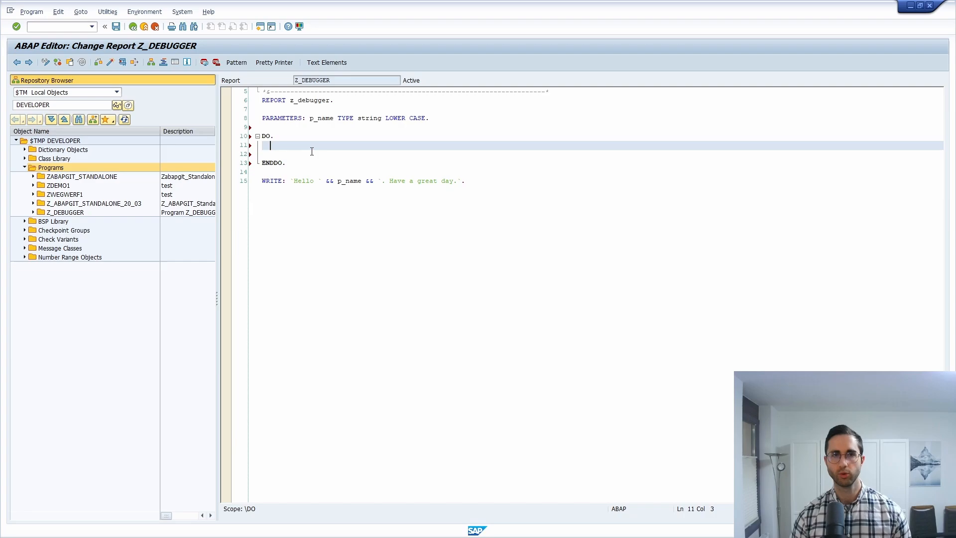
pyautogui.write('a')
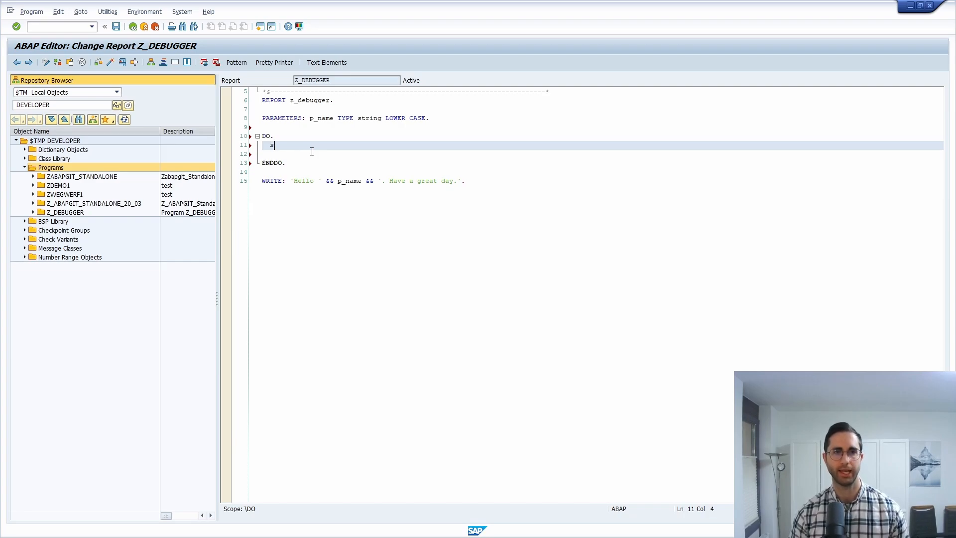
pyautogui.write('select single val')
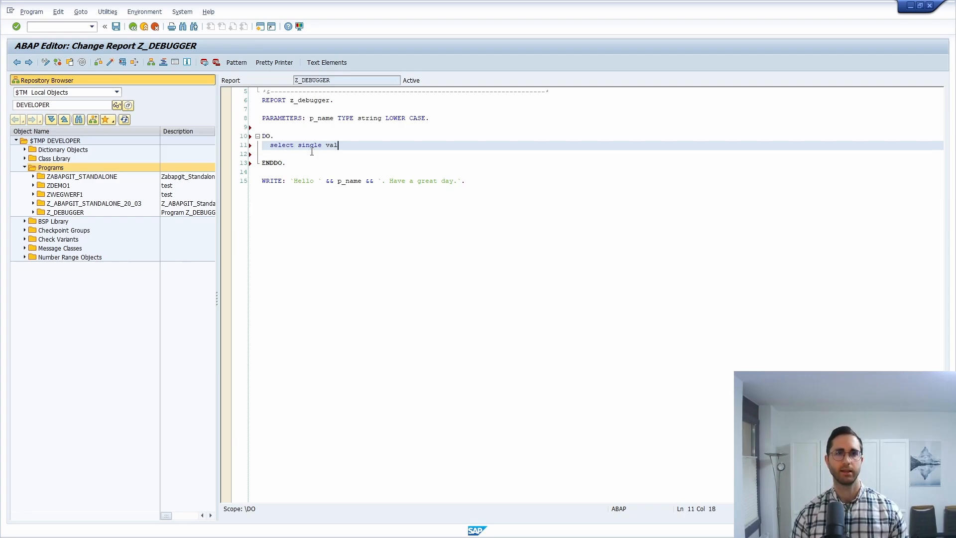
pyautogui.write('ue')
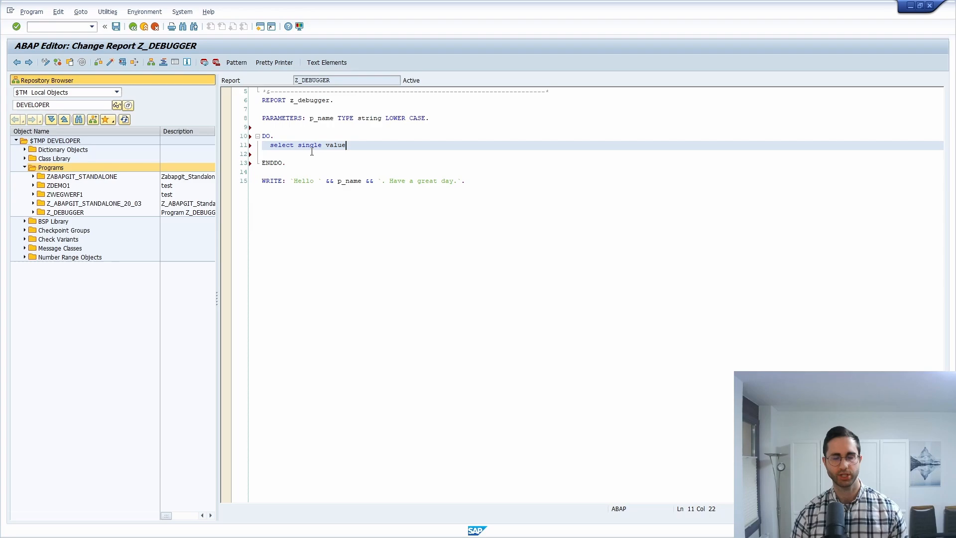
pyautogui.write('from zdebug_area')
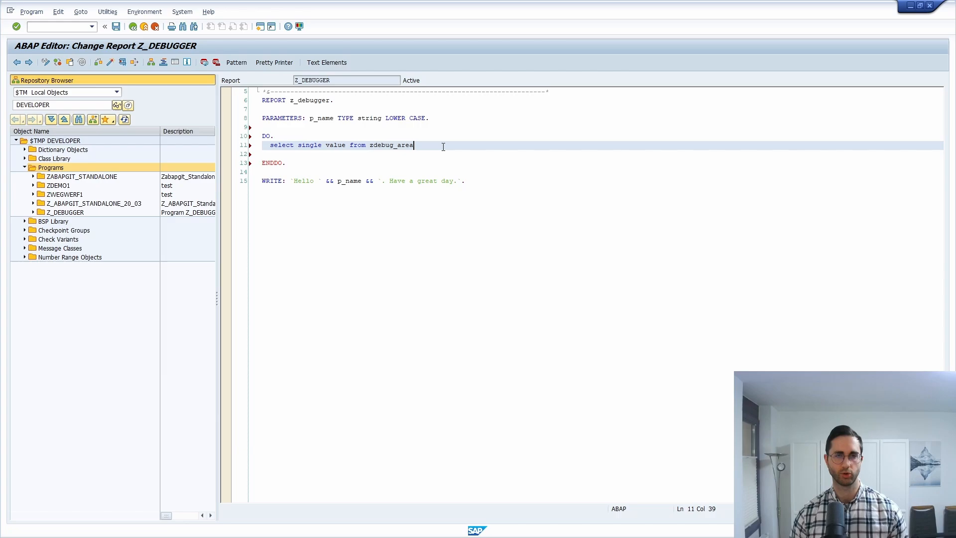
pyautogui.write('into')
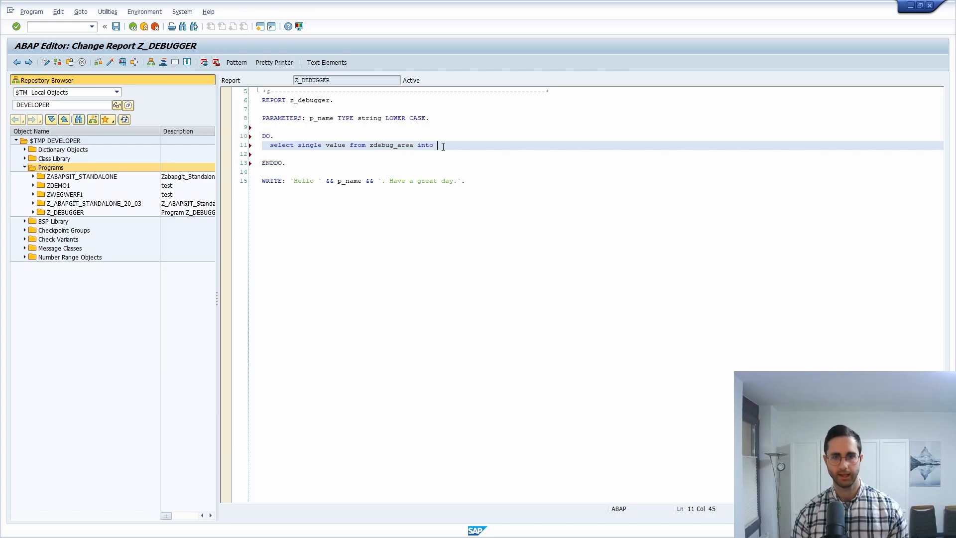
pyautogui.write('@DATA(')
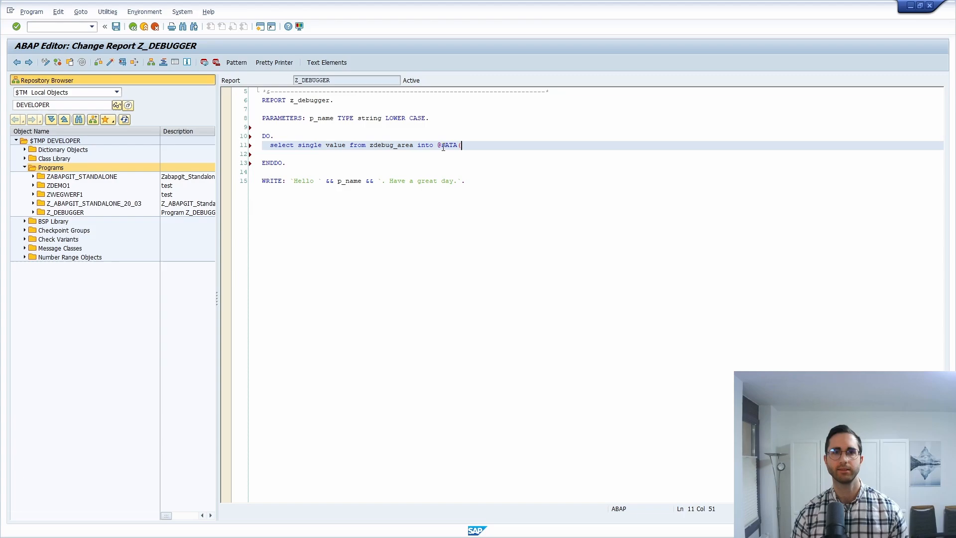
pyautogui.write('lv_debug_')
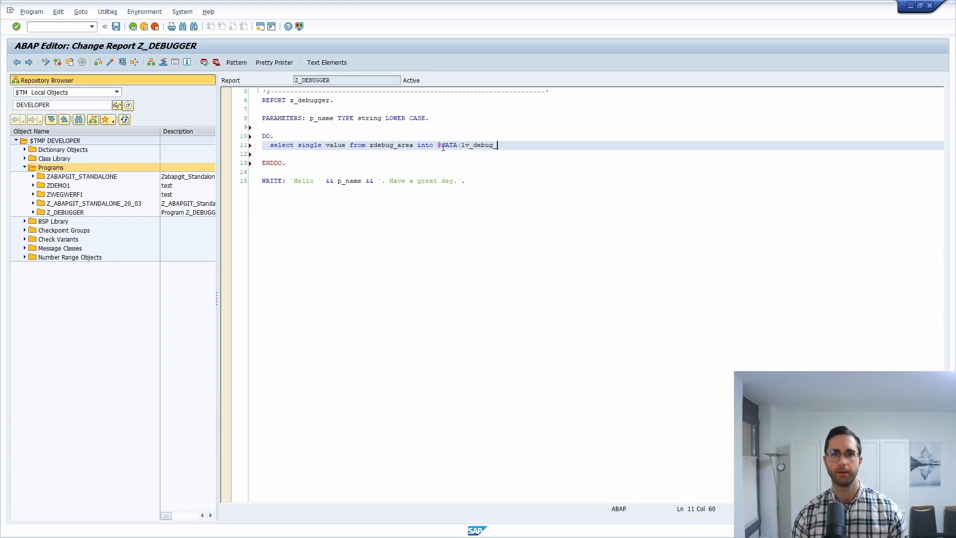
pyautogui.write('active)')
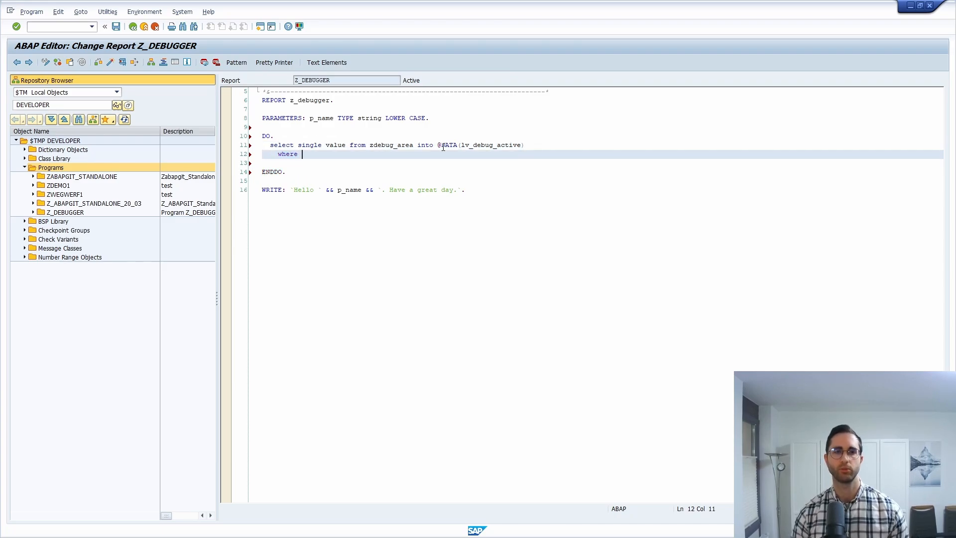
pyautogui.write('debugarea')
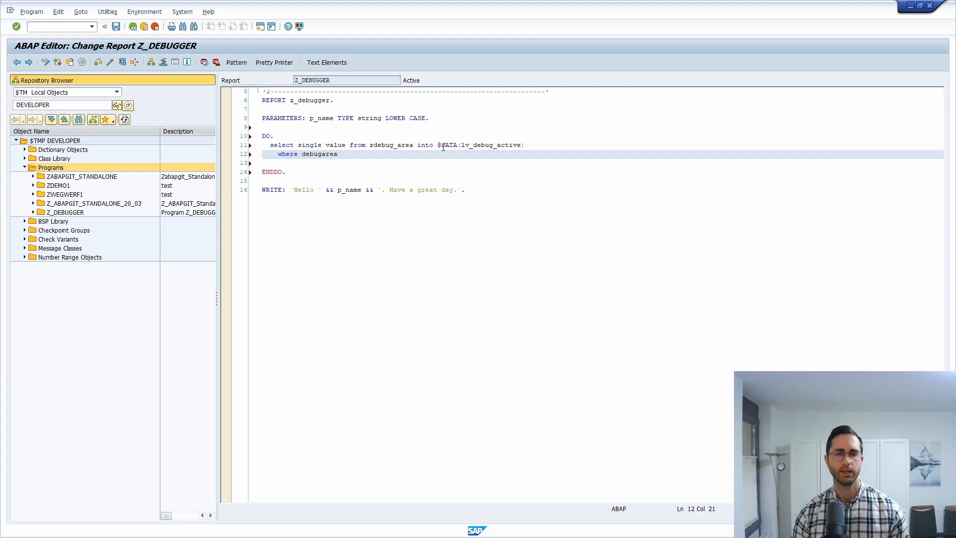
pyautogui.write("= 'Z")
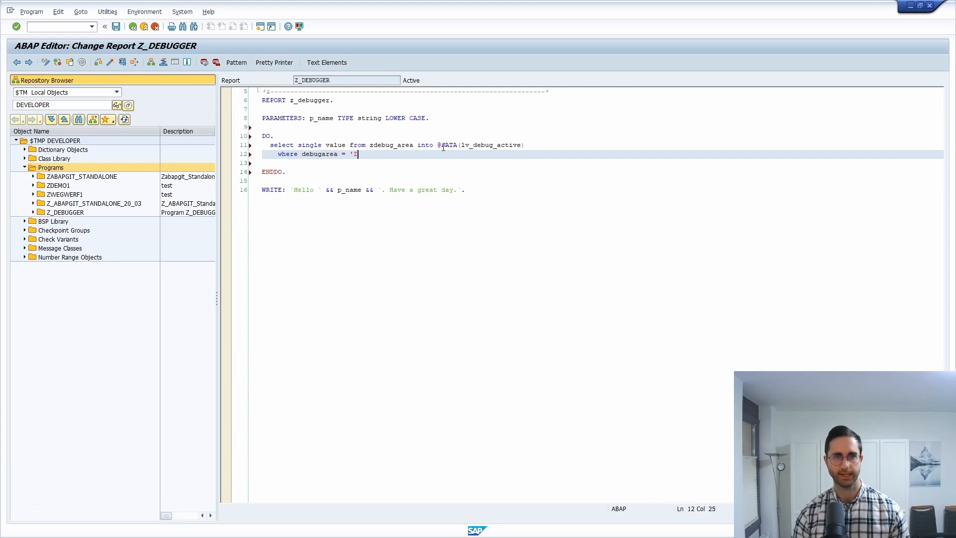
pyautogui.write("_TEST'.")
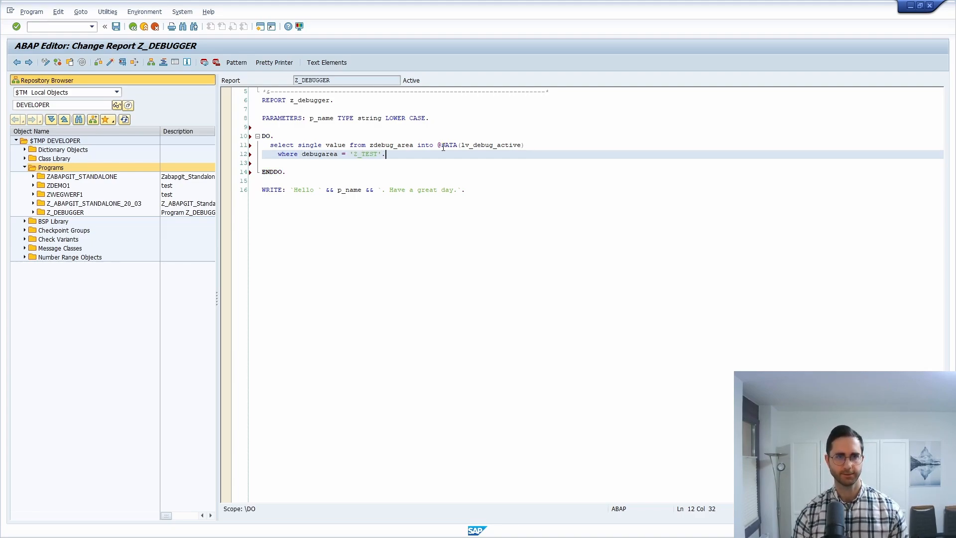
# Add IF lv_debug_active IS INITIAL with EXIT, and run the syntax check.
pyautogui.write('if')
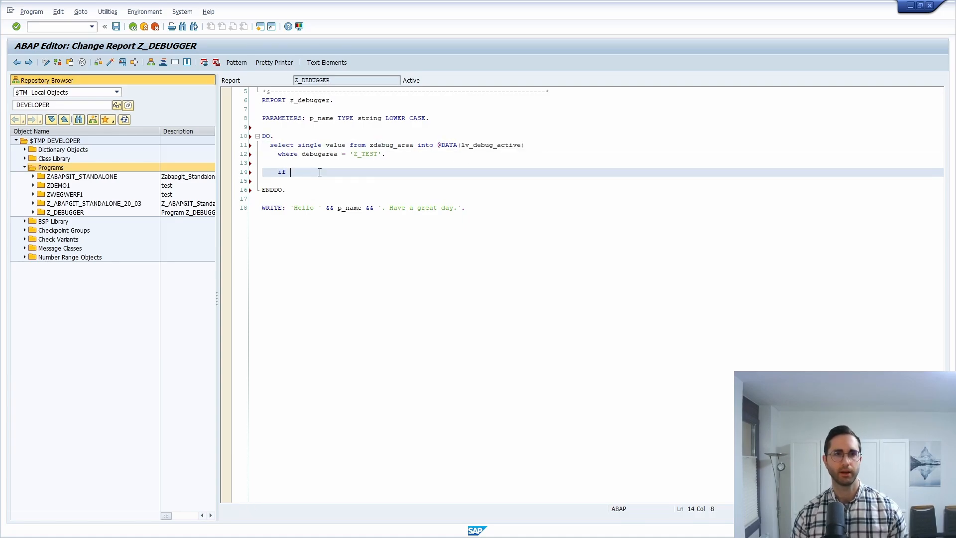
pyautogui.write('lv_debug_active is INITIAL.')
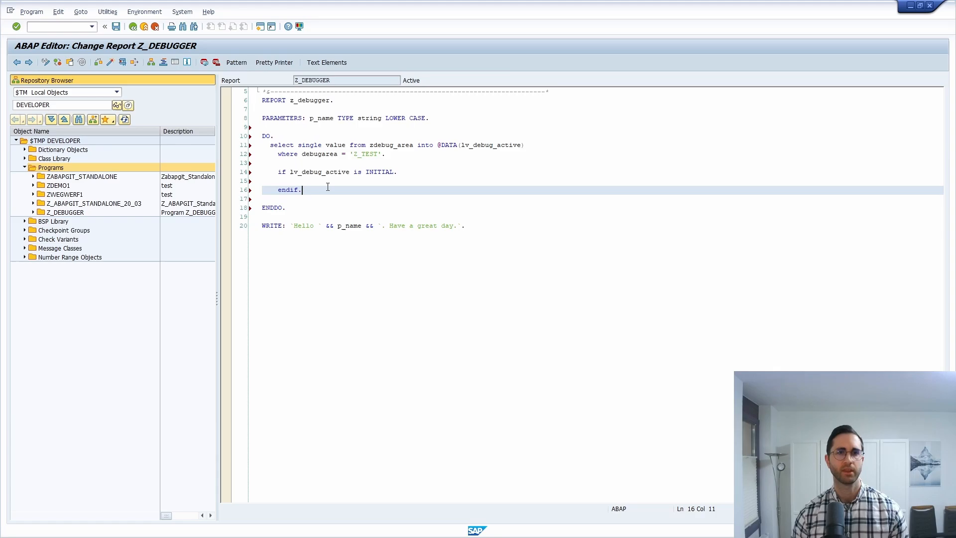
pyautogui.write('EXIT.')
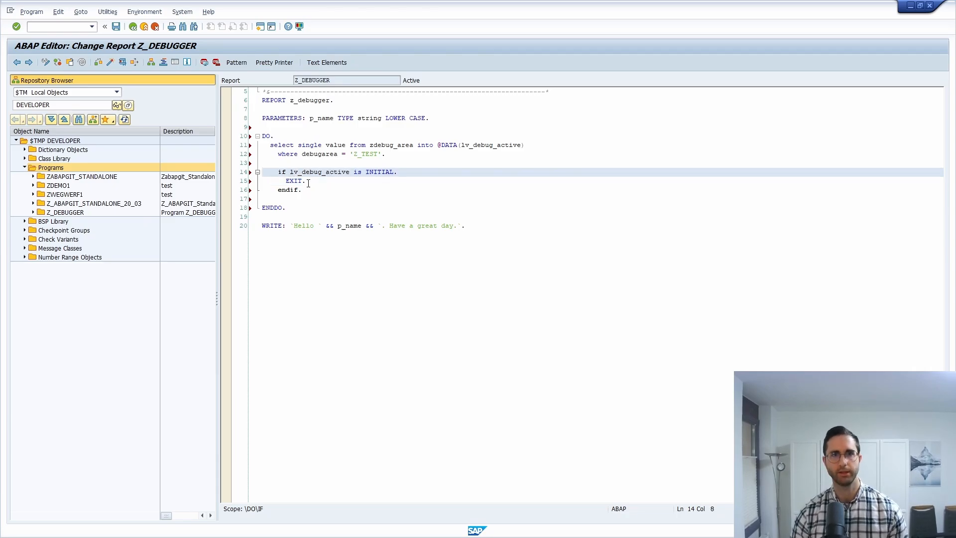
pyautogui.write('sy-subrc =')
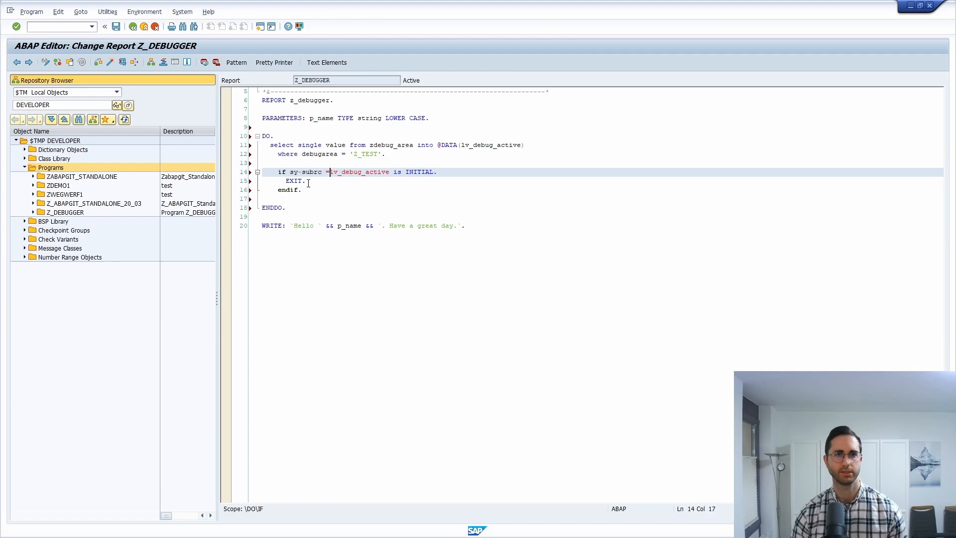
pyautogui.write('NE')
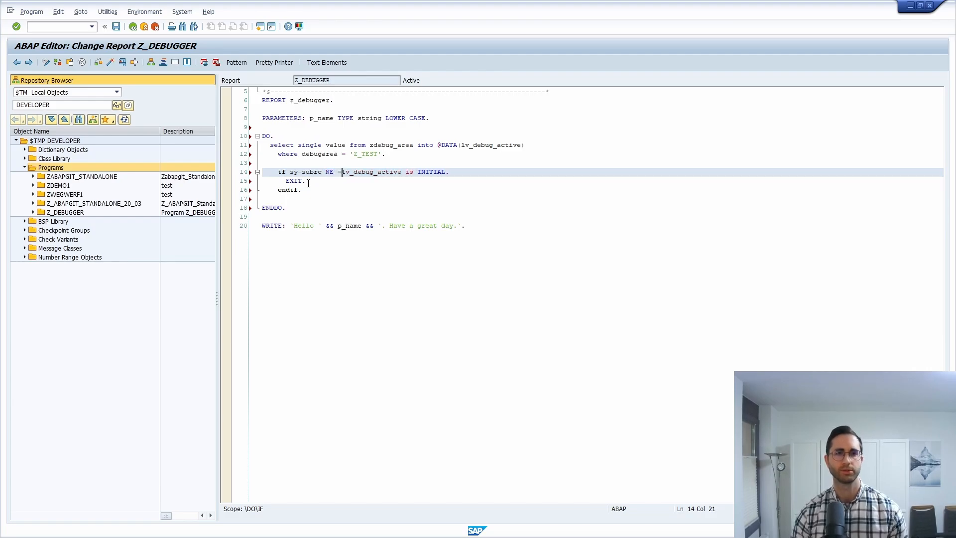
pyautogui.write('OR')
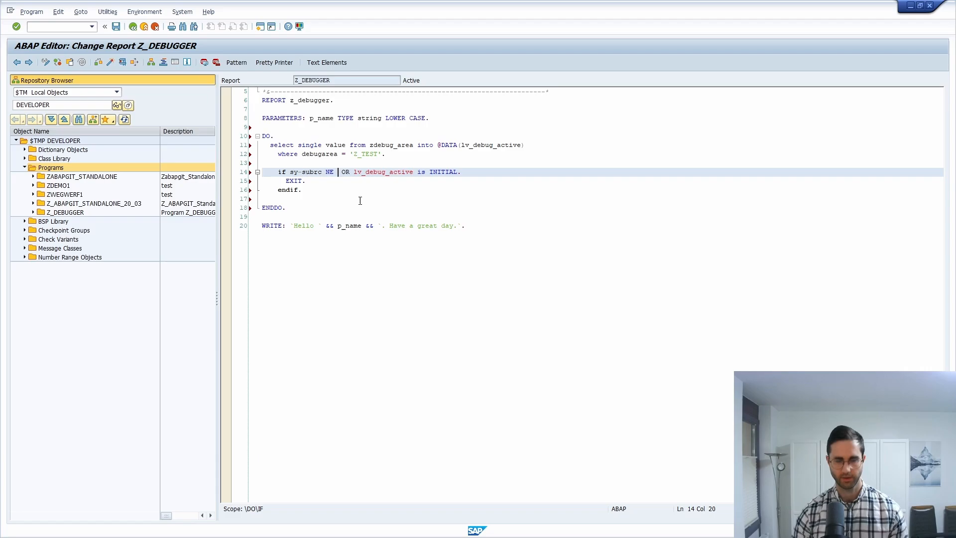
pyautogui.click(274, 62)
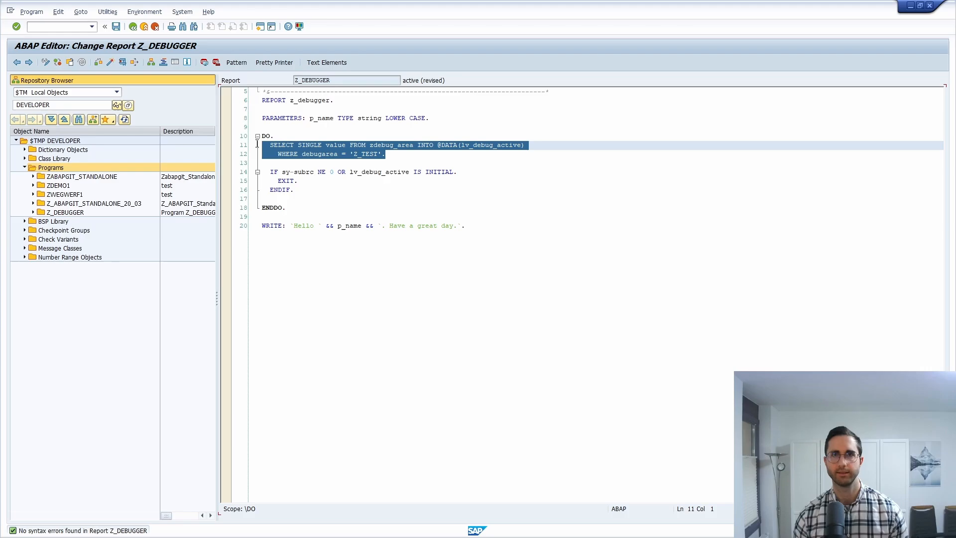
pyautogui.moveTo(330, 156)
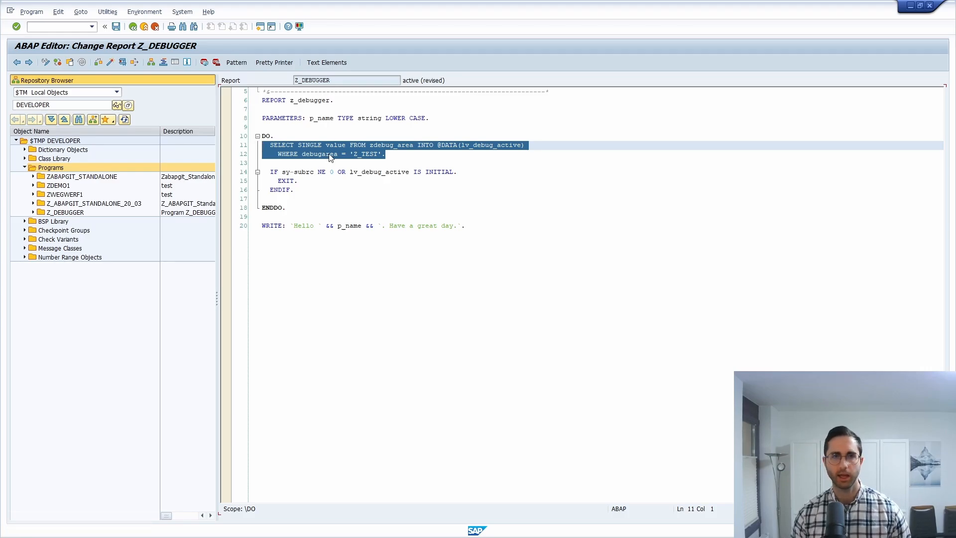
pyautogui.moveTo(333, 158)
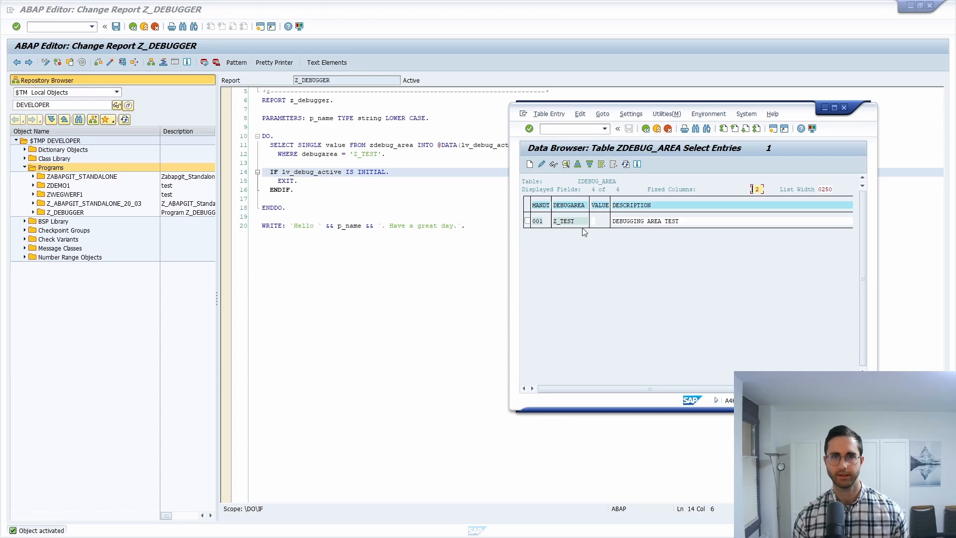
# Close the ZDEBUG_AREA entries window and execute the activated Z_DEBUGGER with F8.
pyautogui.click(844, 108)
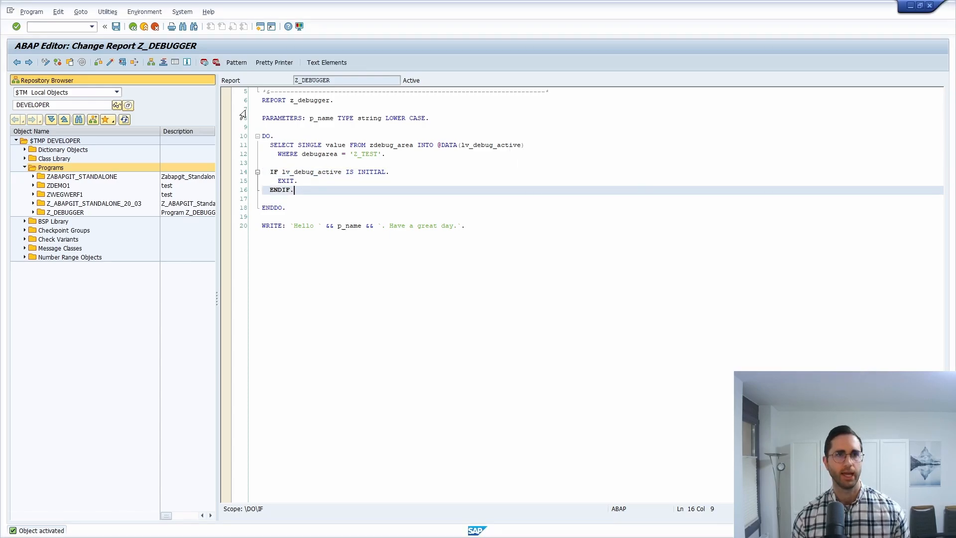
pyautogui.press('F8')
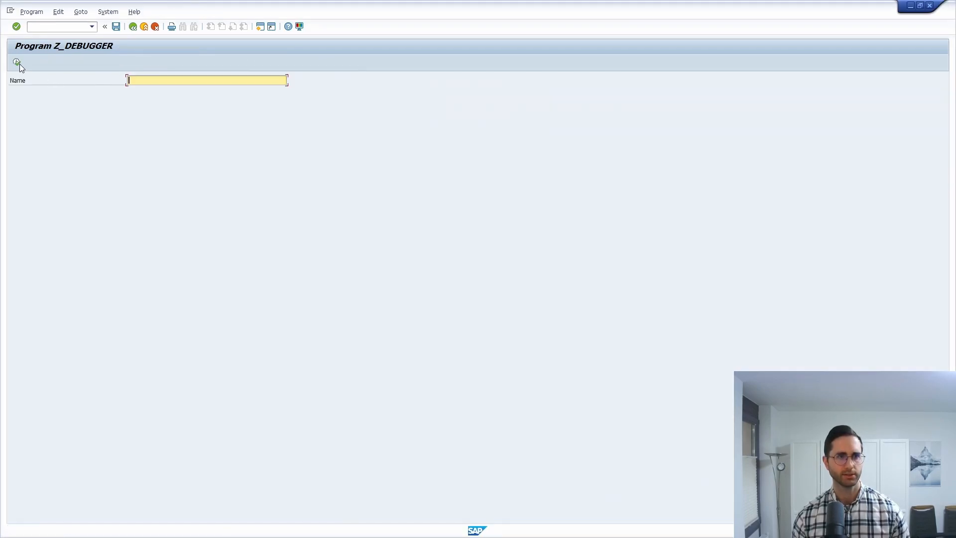
pyautogui.click(17, 63)
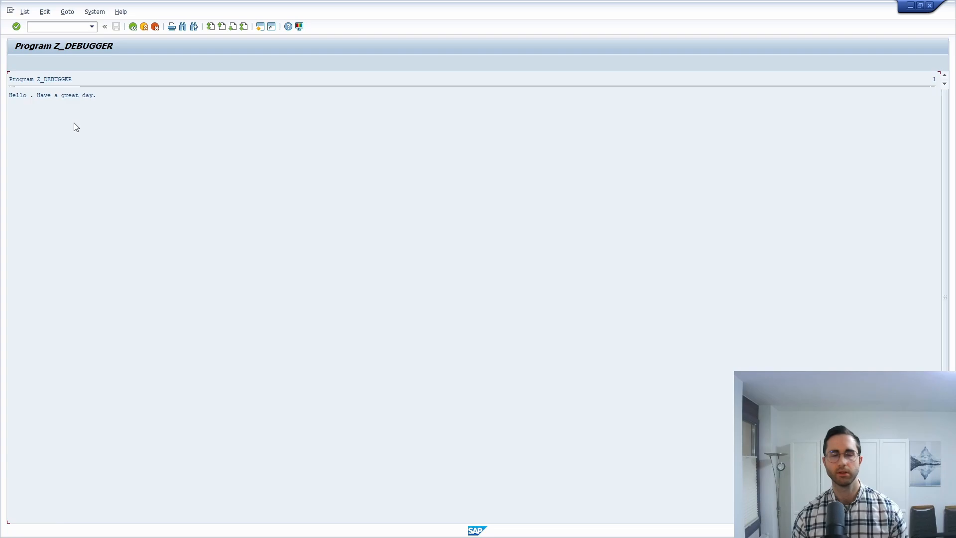
# Set ZDEBUG_AREA entry Z_TEST to value X, save, and reopen Z_DEBUGGER's selection screen.
pyautogui.click(133, 26)
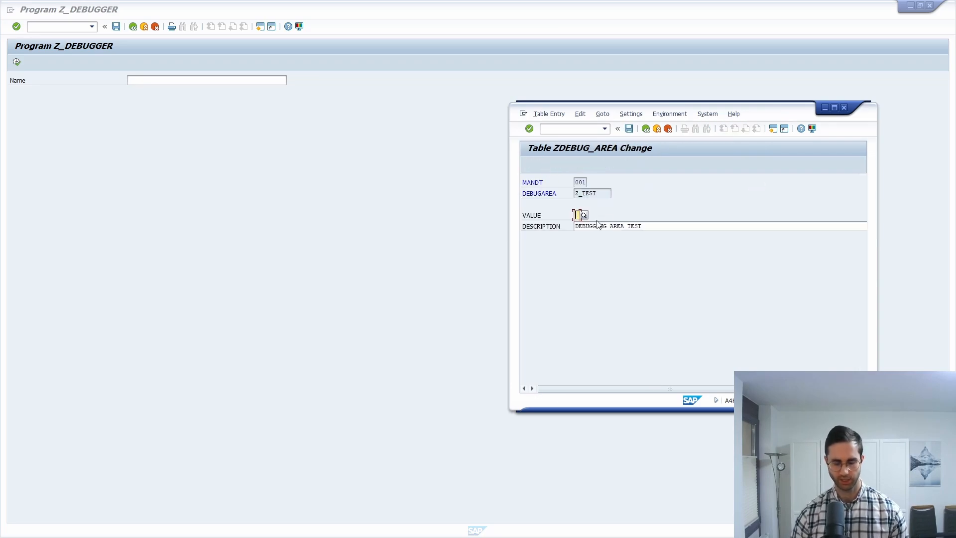
pyautogui.click(584, 215)
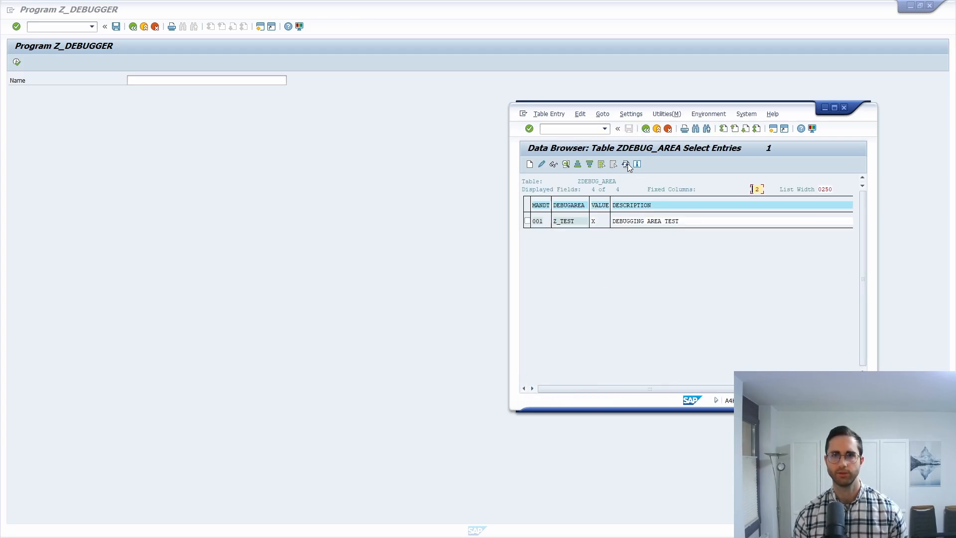
pyautogui.click(844, 108)
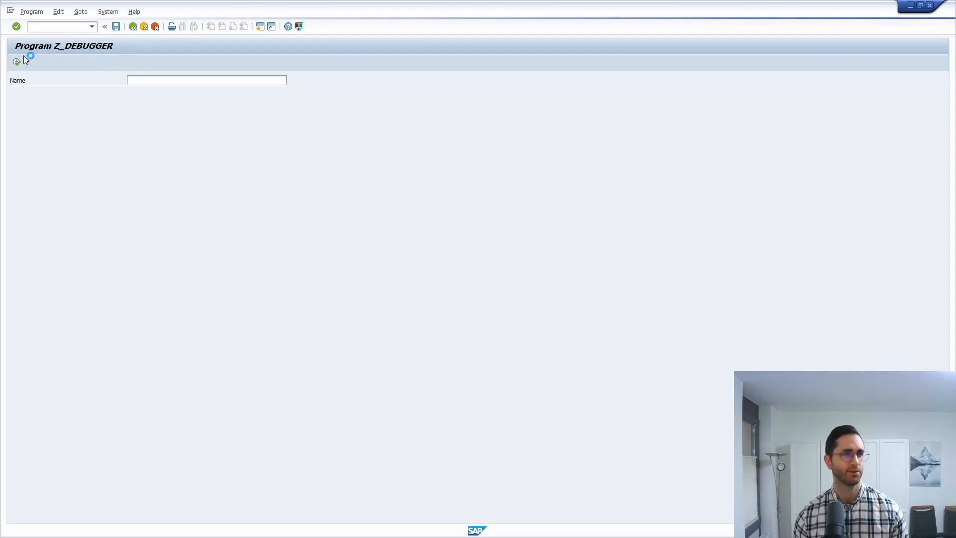
# Run Z_DEBUGGER and find its row, work process 6, among SM50's active processes.
pyautogui.click(9, 11)
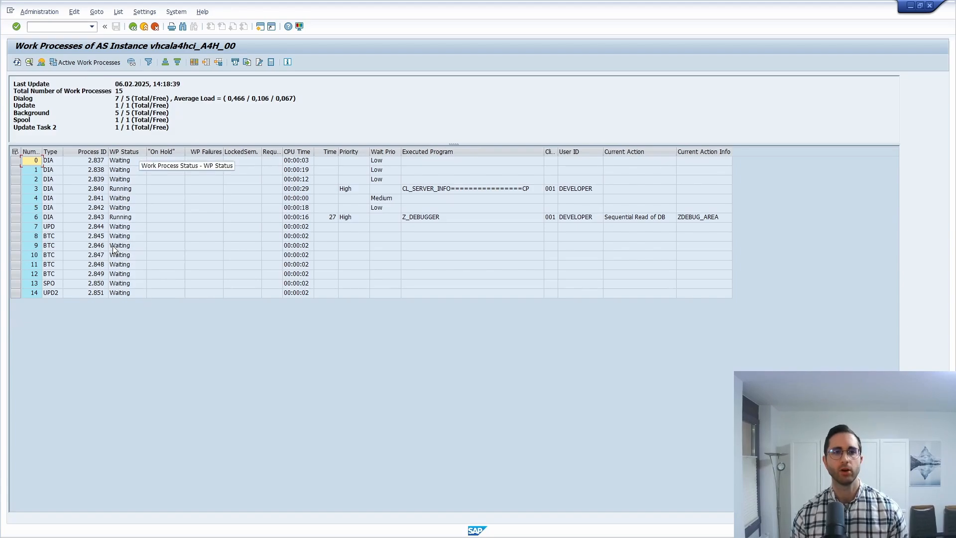
pyautogui.moveTo(96, 217)
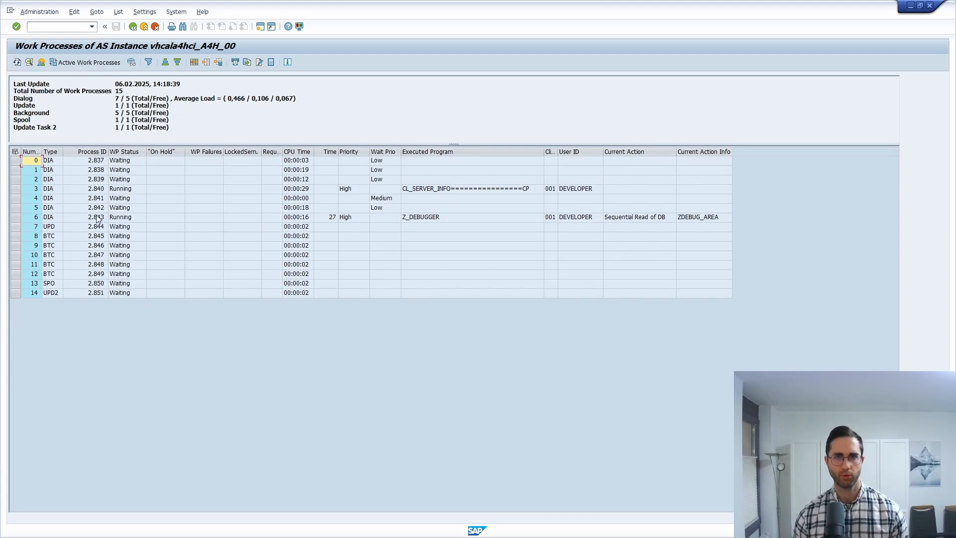
pyautogui.click(419, 217)
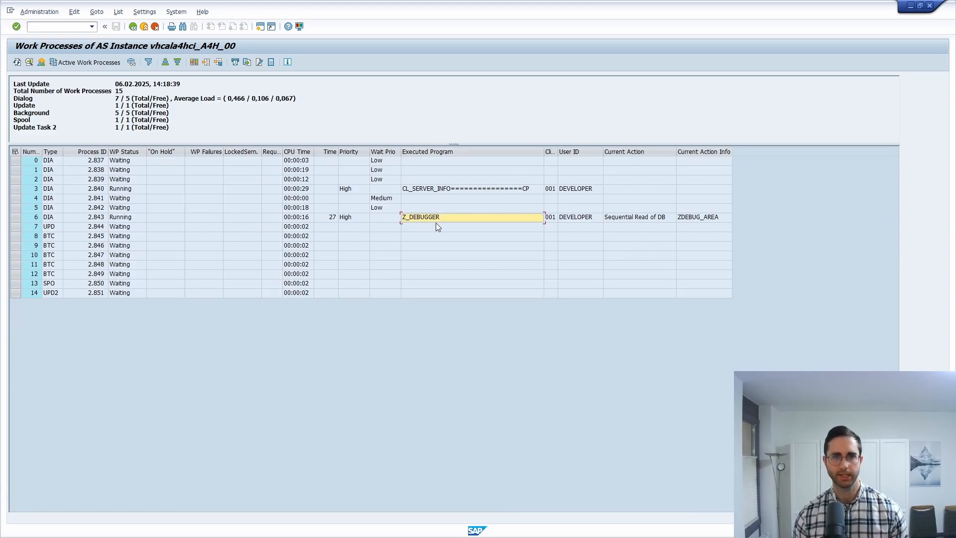
pyautogui.click(17, 217)
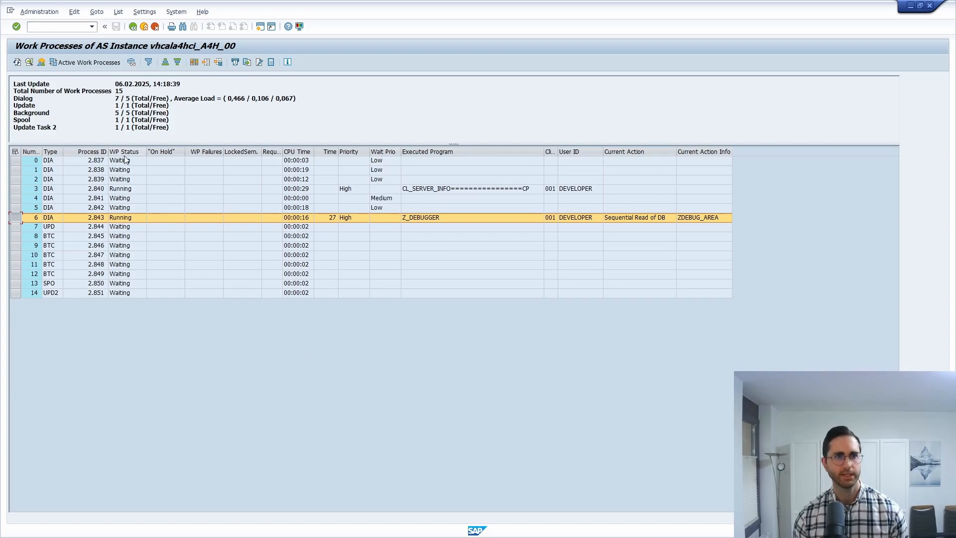
pyautogui.moveTo(85, 62)
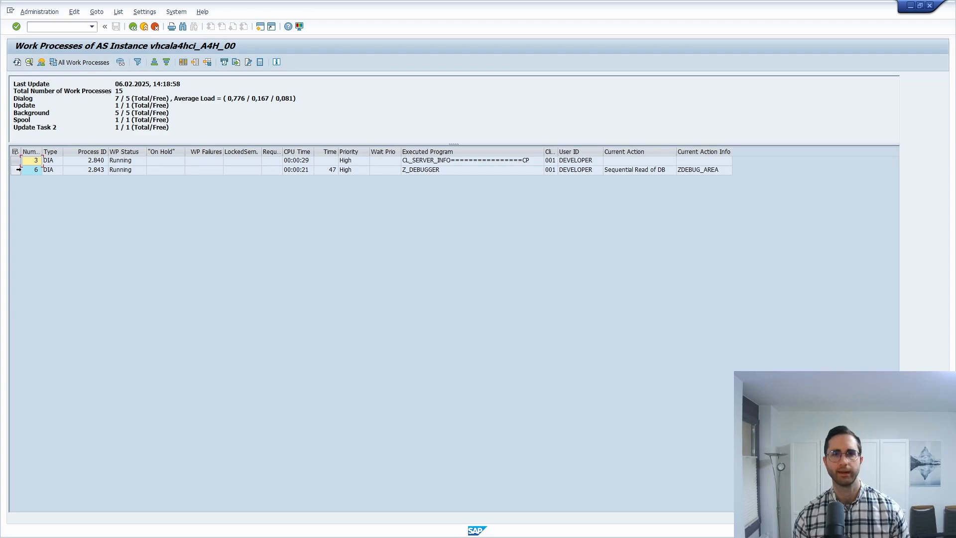
# Attach the debugger to work process 6 via Administration > Program > Debugging.
pyautogui.click(35, 169)
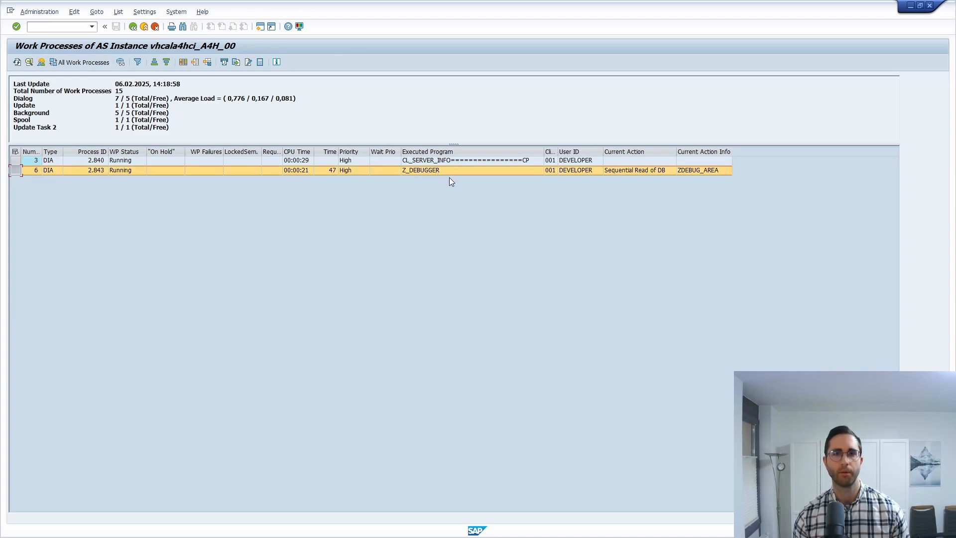
pyautogui.moveTo(419, 184)
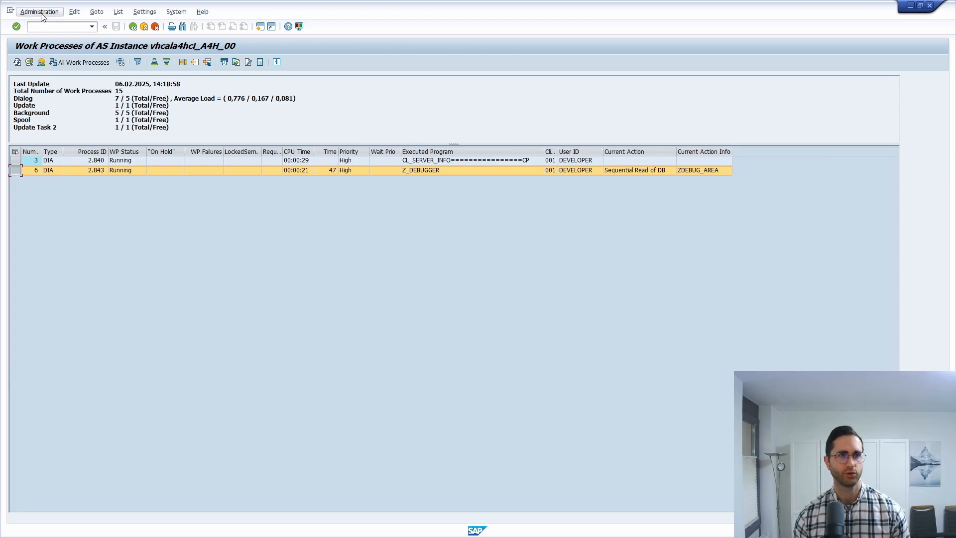
pyautogui.click(40, 11)
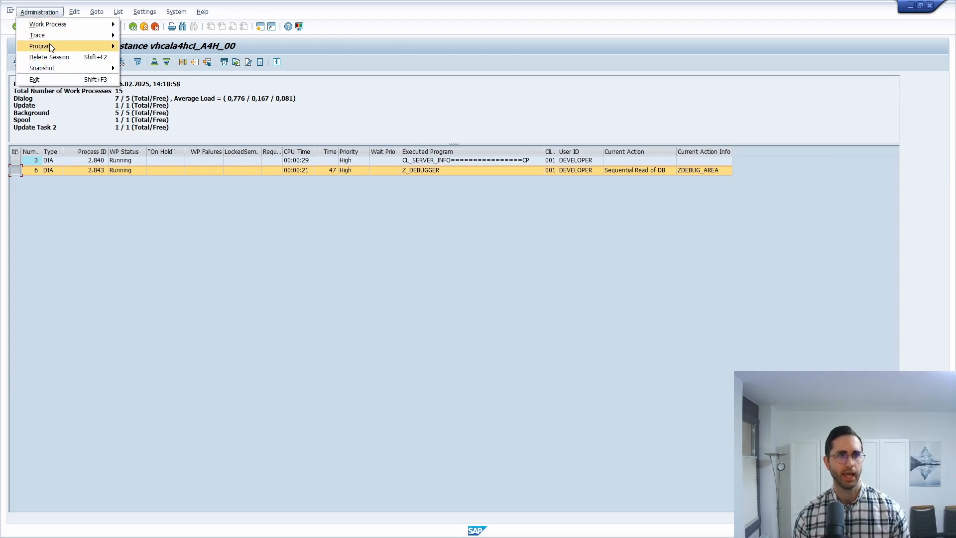
pyautogui.click(40, 46)
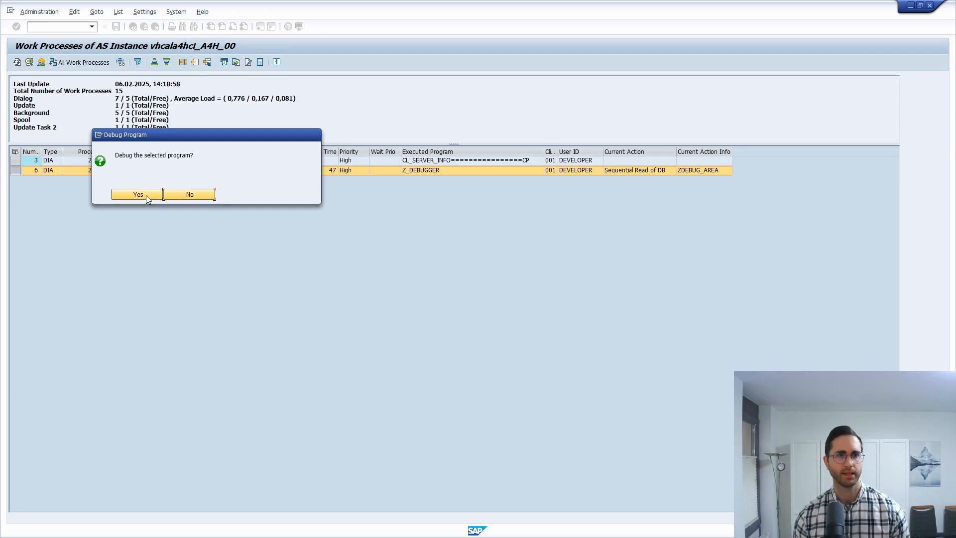
pyautogui.click(137, 194)
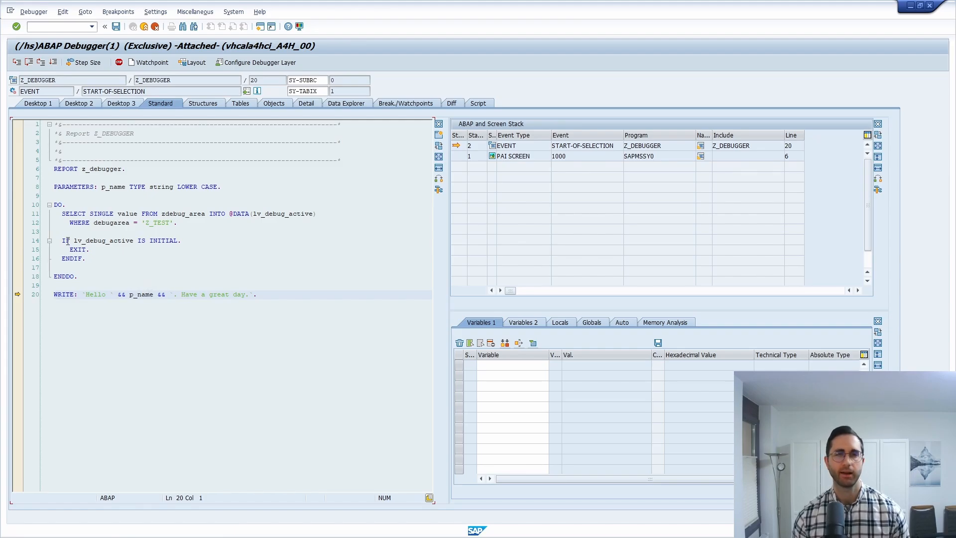
# Try Goto Statement on line 14's IF, then go back to the output.
pyautogui.rightClick(67, 240)
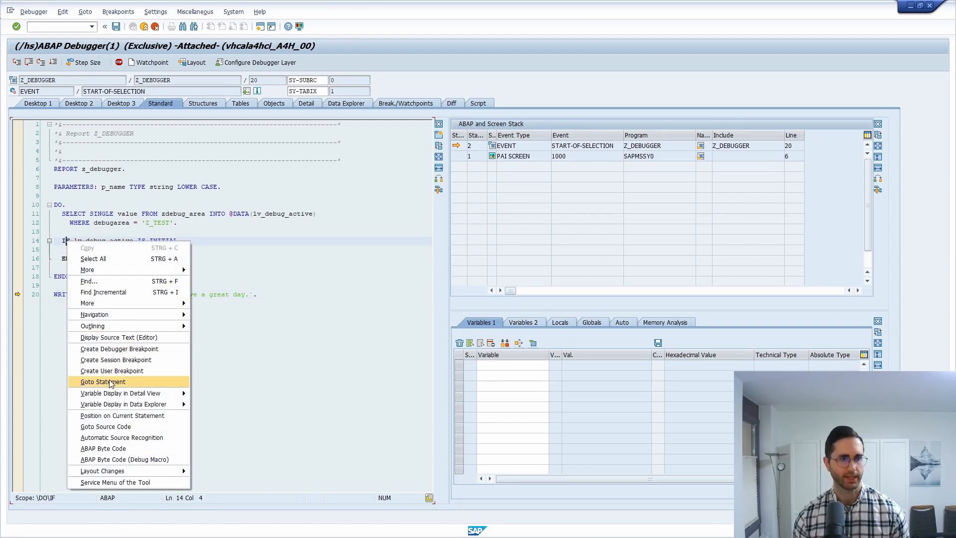
pyautogui.click(102, 381)
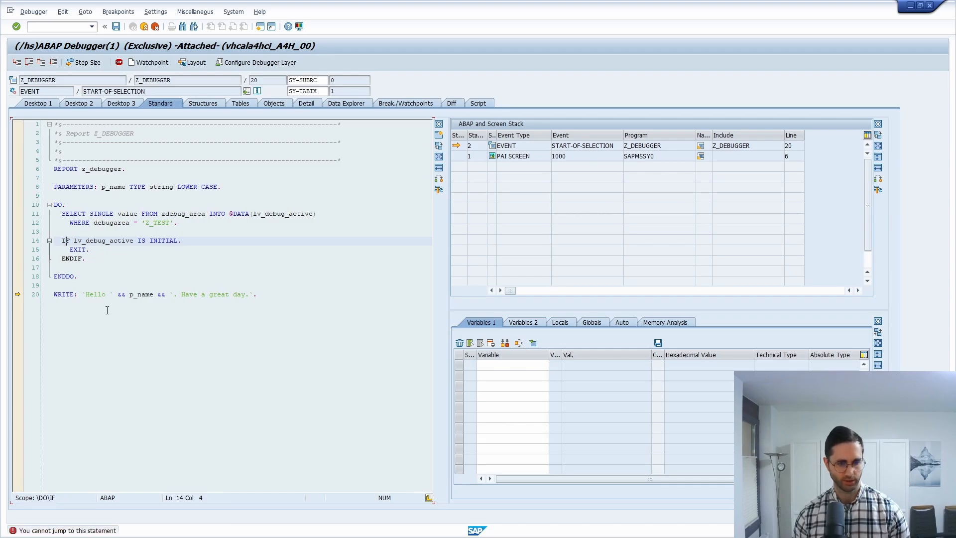
pyautogui.click(133, 26)
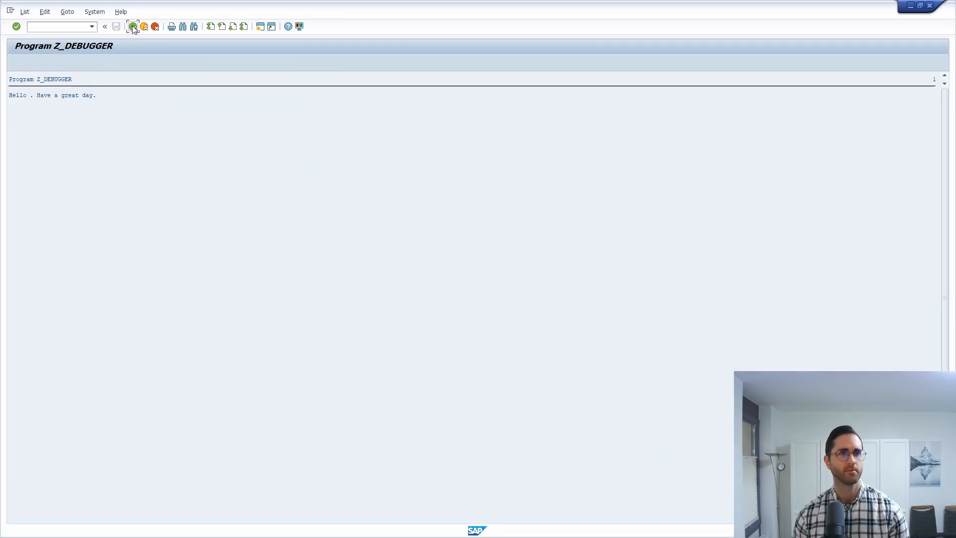
# Return to SM50 and attach the debugger to work process 6 again.
pyautogui.click(105, 26)
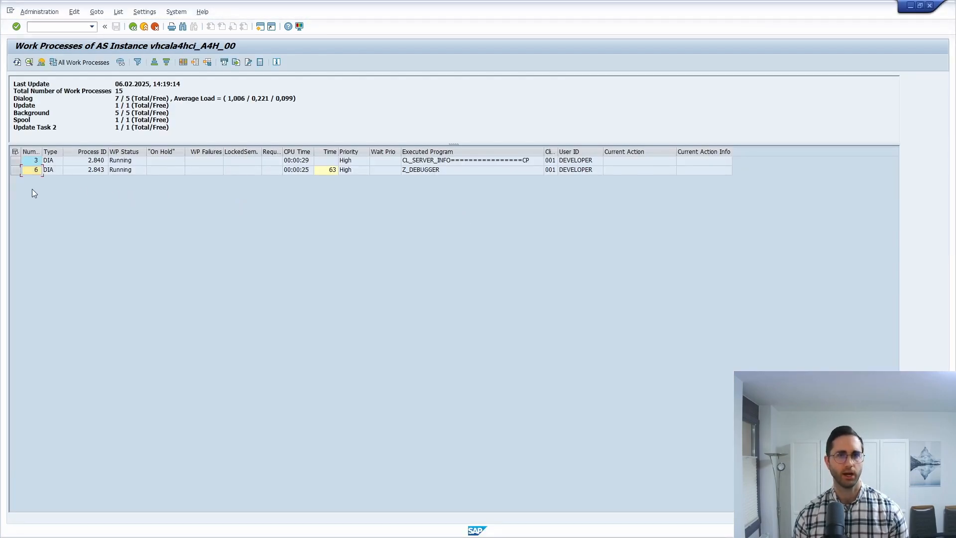
pyautogui.click(39, 11)
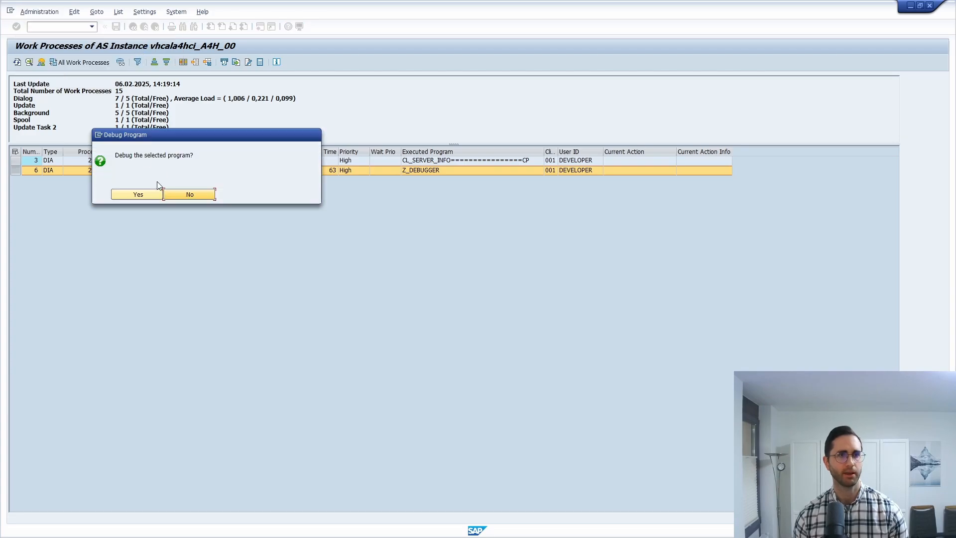
pyautogui.click(138, 194)
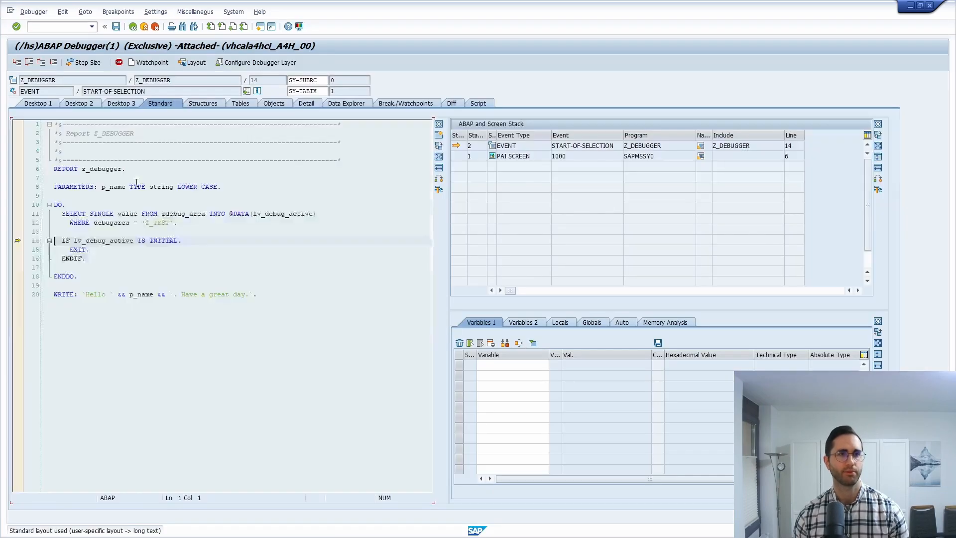
pyautogui.click(149, 241)
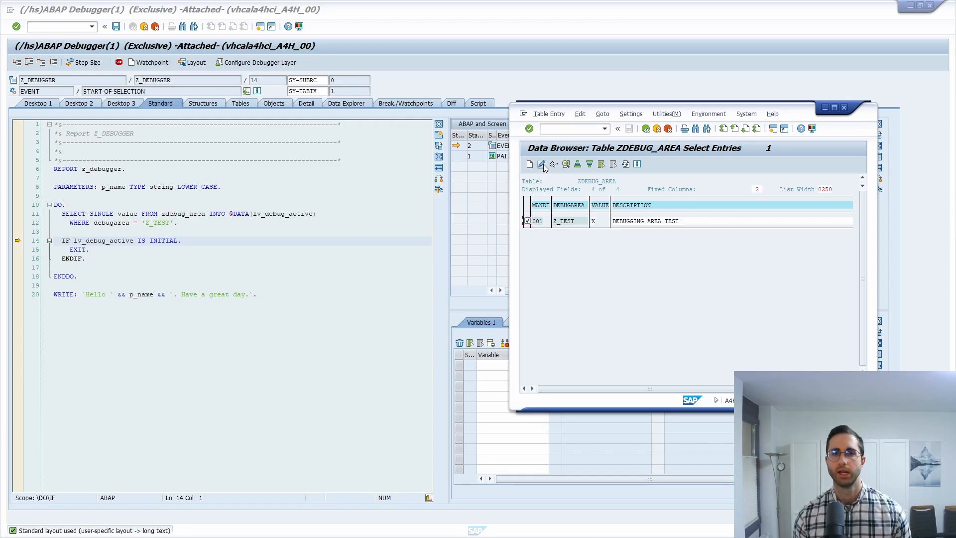
# Clear the Z_TEST value in ZDEBUG_AREA and continue the program with F8.
pyautogui.click(541, 164)
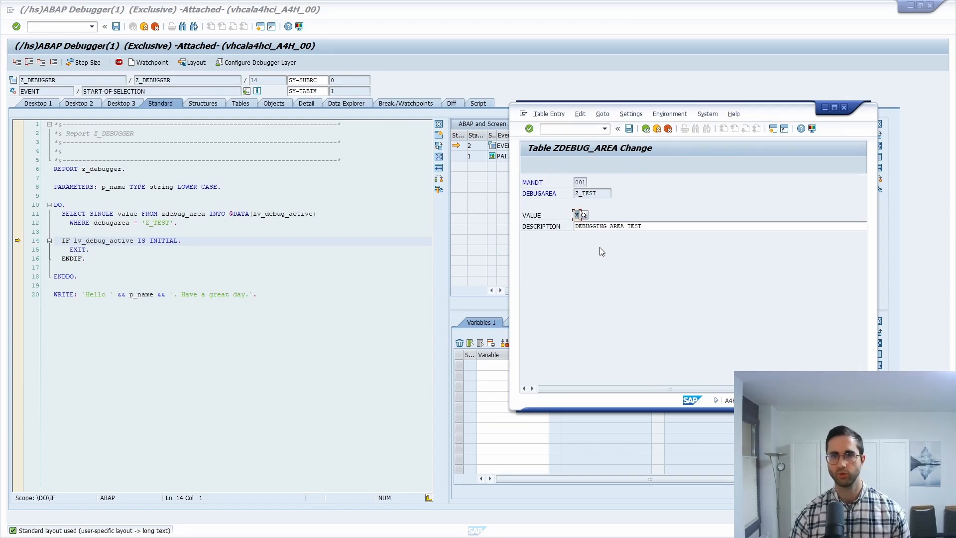
pyautogui.click(629, 128)
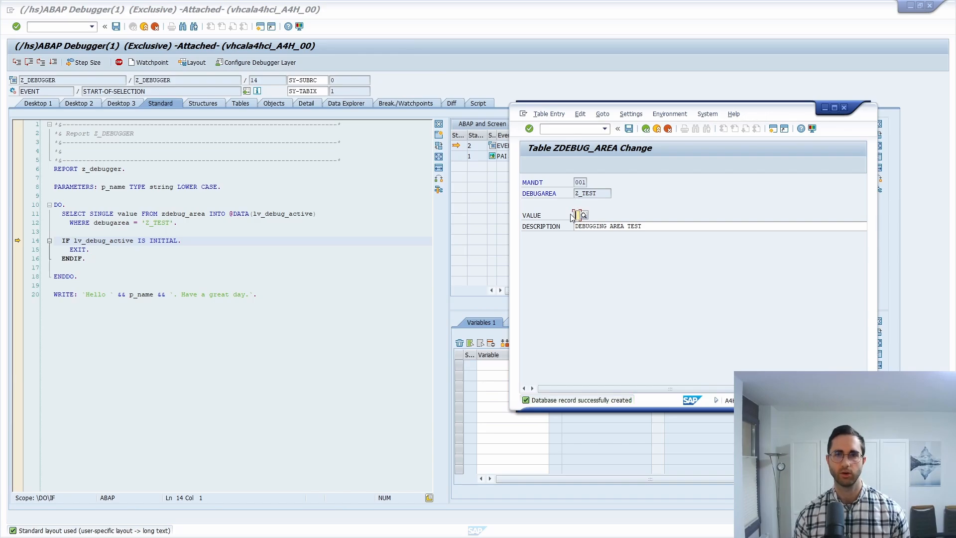
pyautogui.moveTo(575, 238)
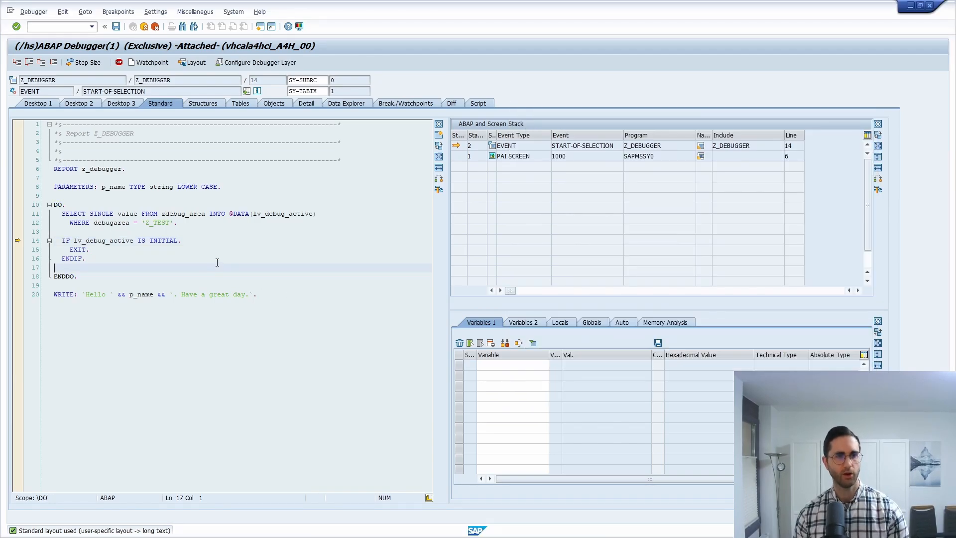
pyautogui.press('F8')
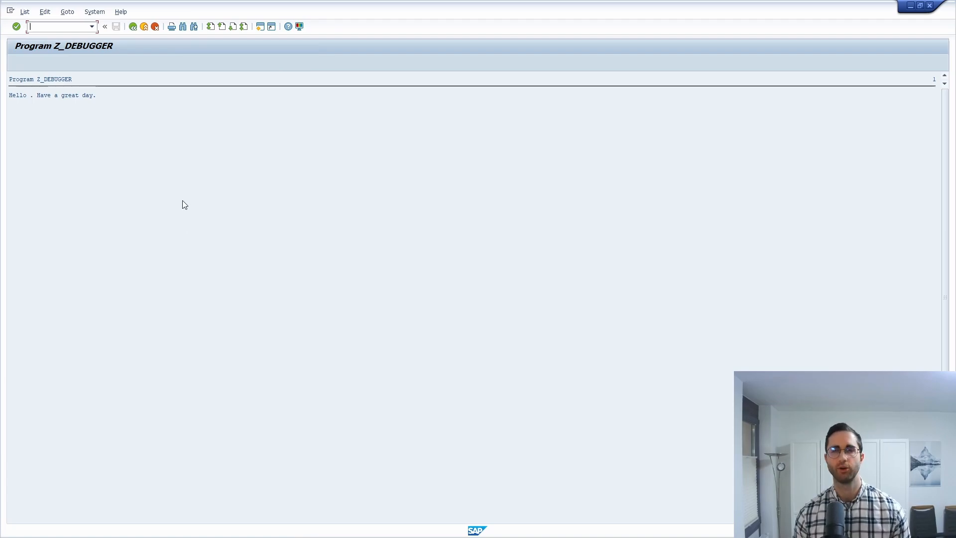
pyautogui.moveTo(189, 218)
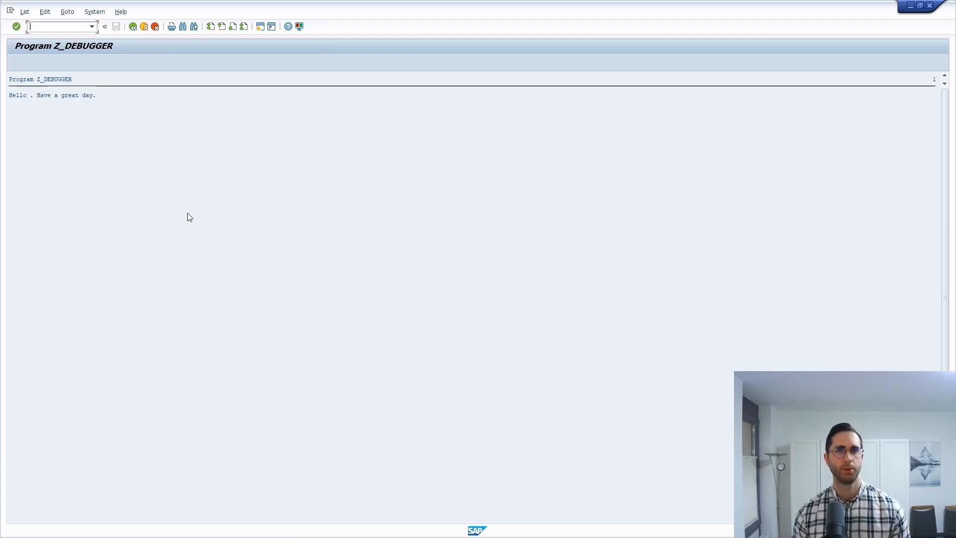